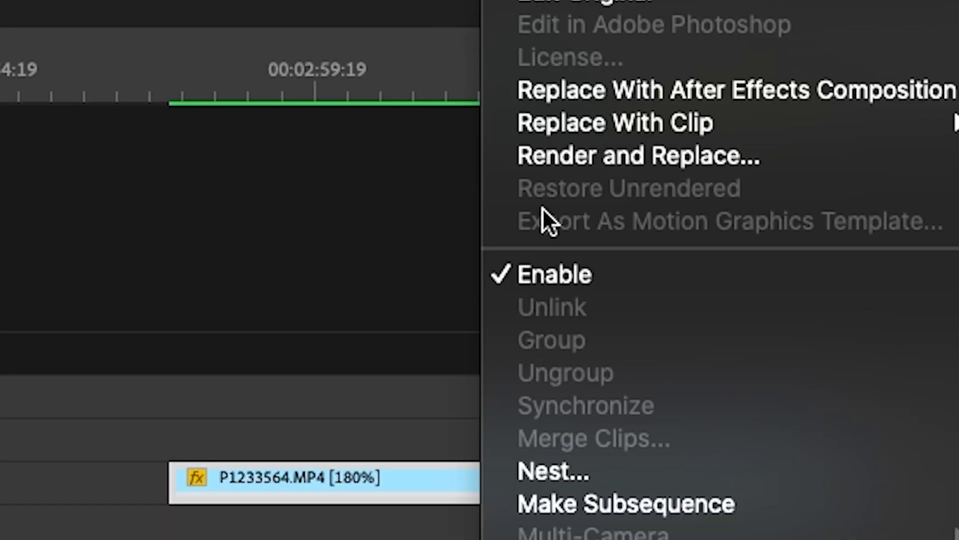
# Step: Nest the P1233564.MP4 clip into a new sequence named BMW
pyautogui.click(552, 471)
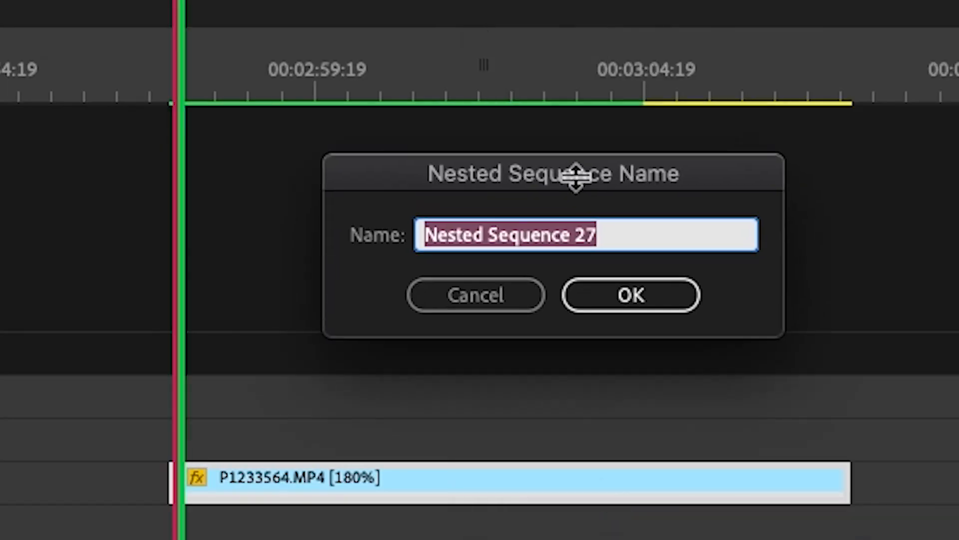
pyautogui.write('BMW')
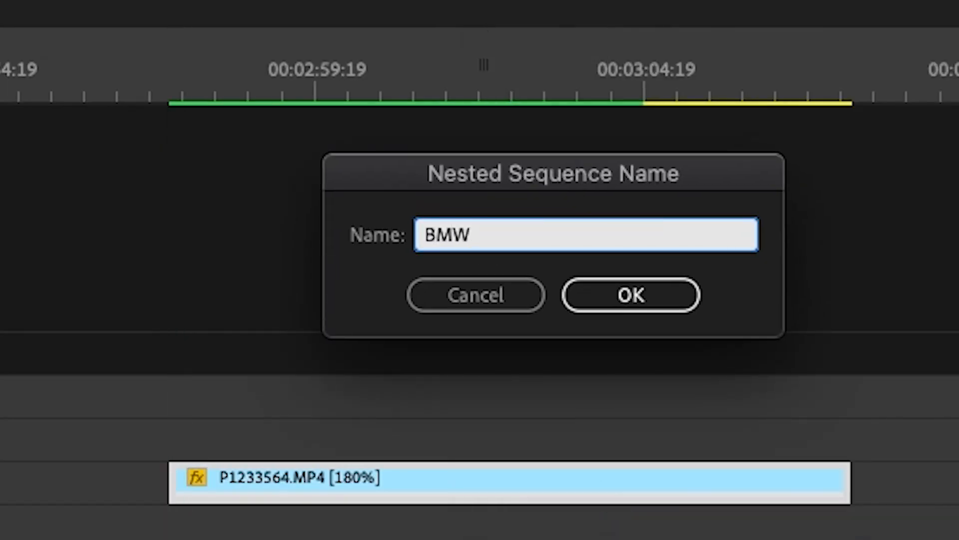
pyautogui.click(630, 295)
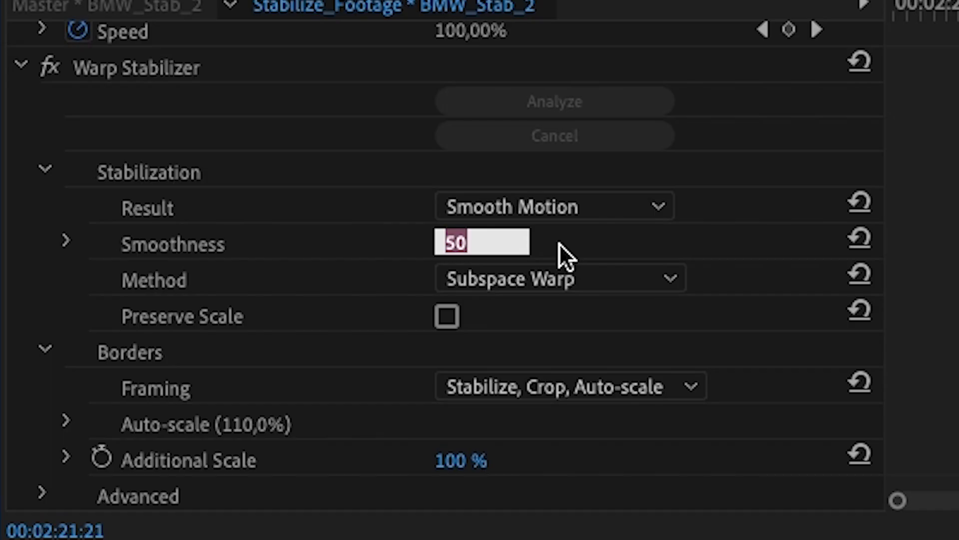
# Step: Lower the Warp Stabilizer smoothness value from 50 to 5 percent
pyautogui.write('2')
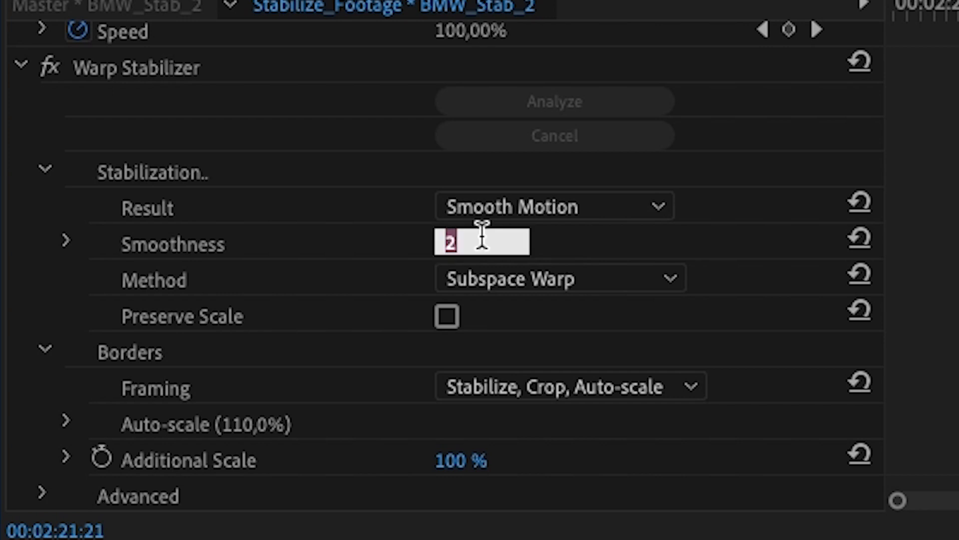
pyautogui.write('5 %')
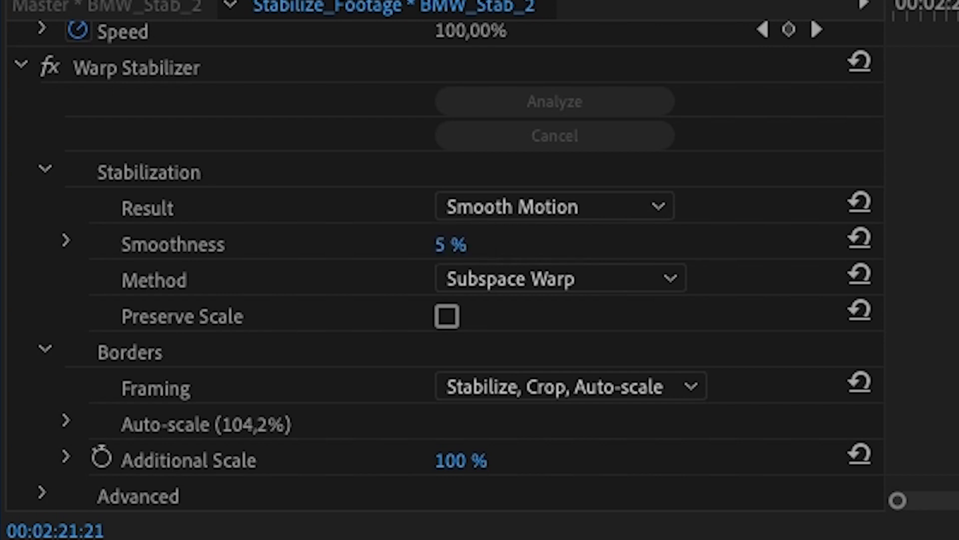